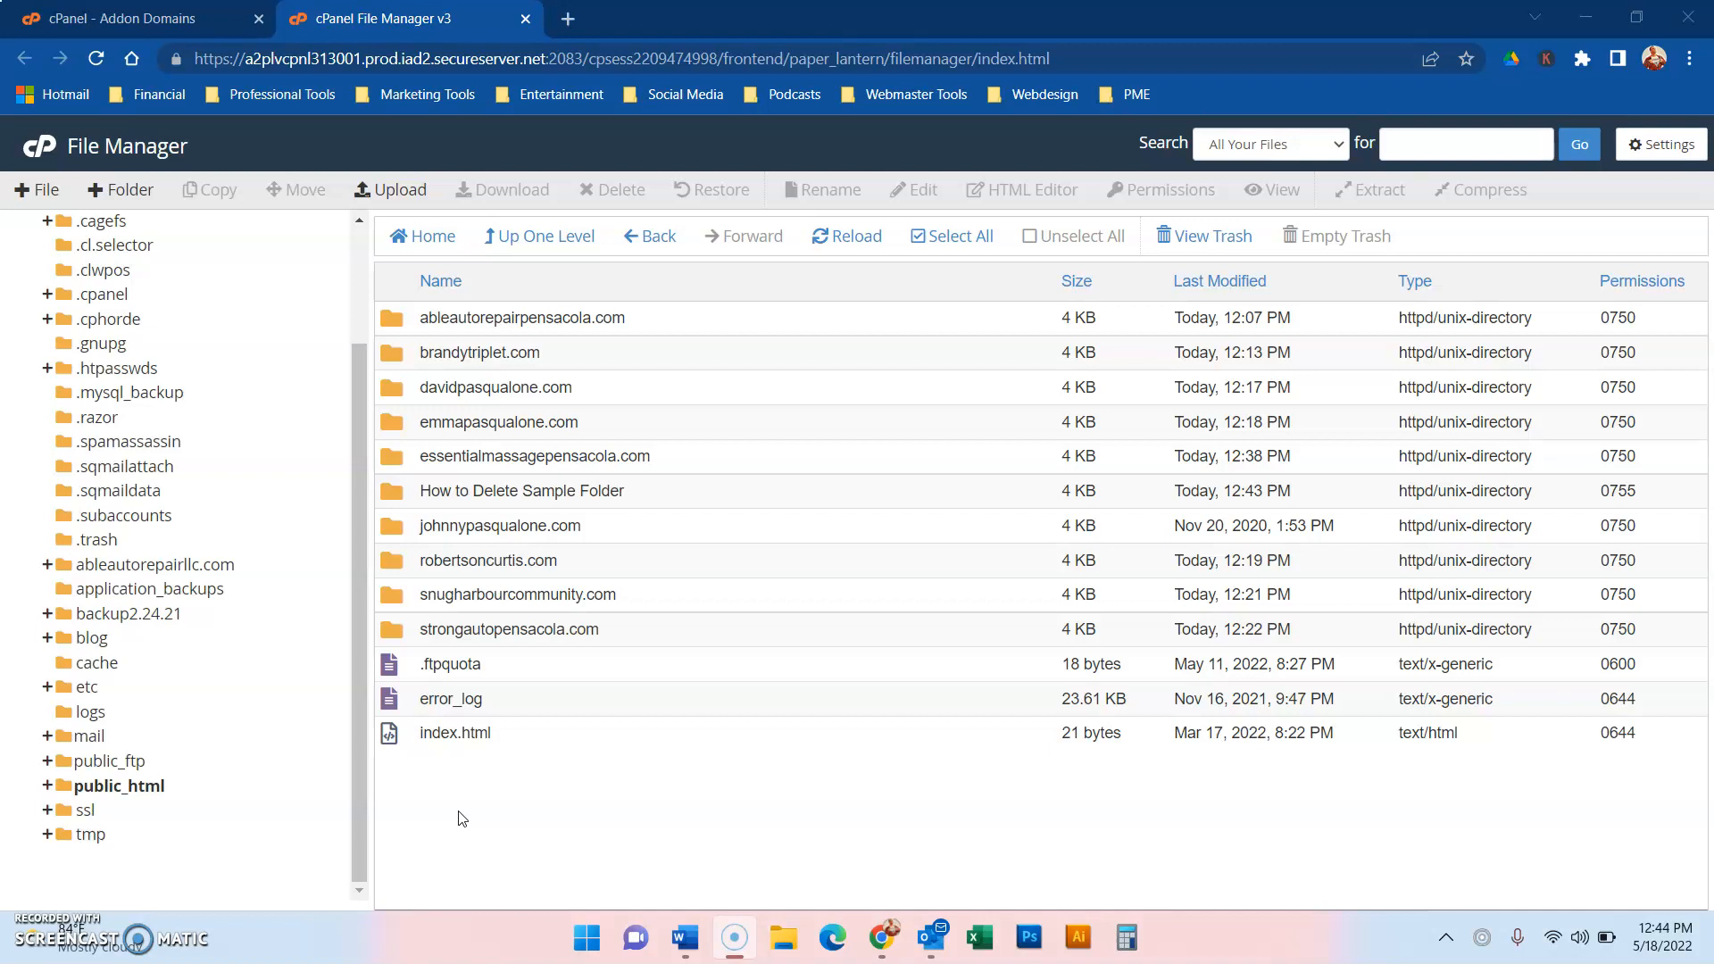
mouse_move(162, 643)
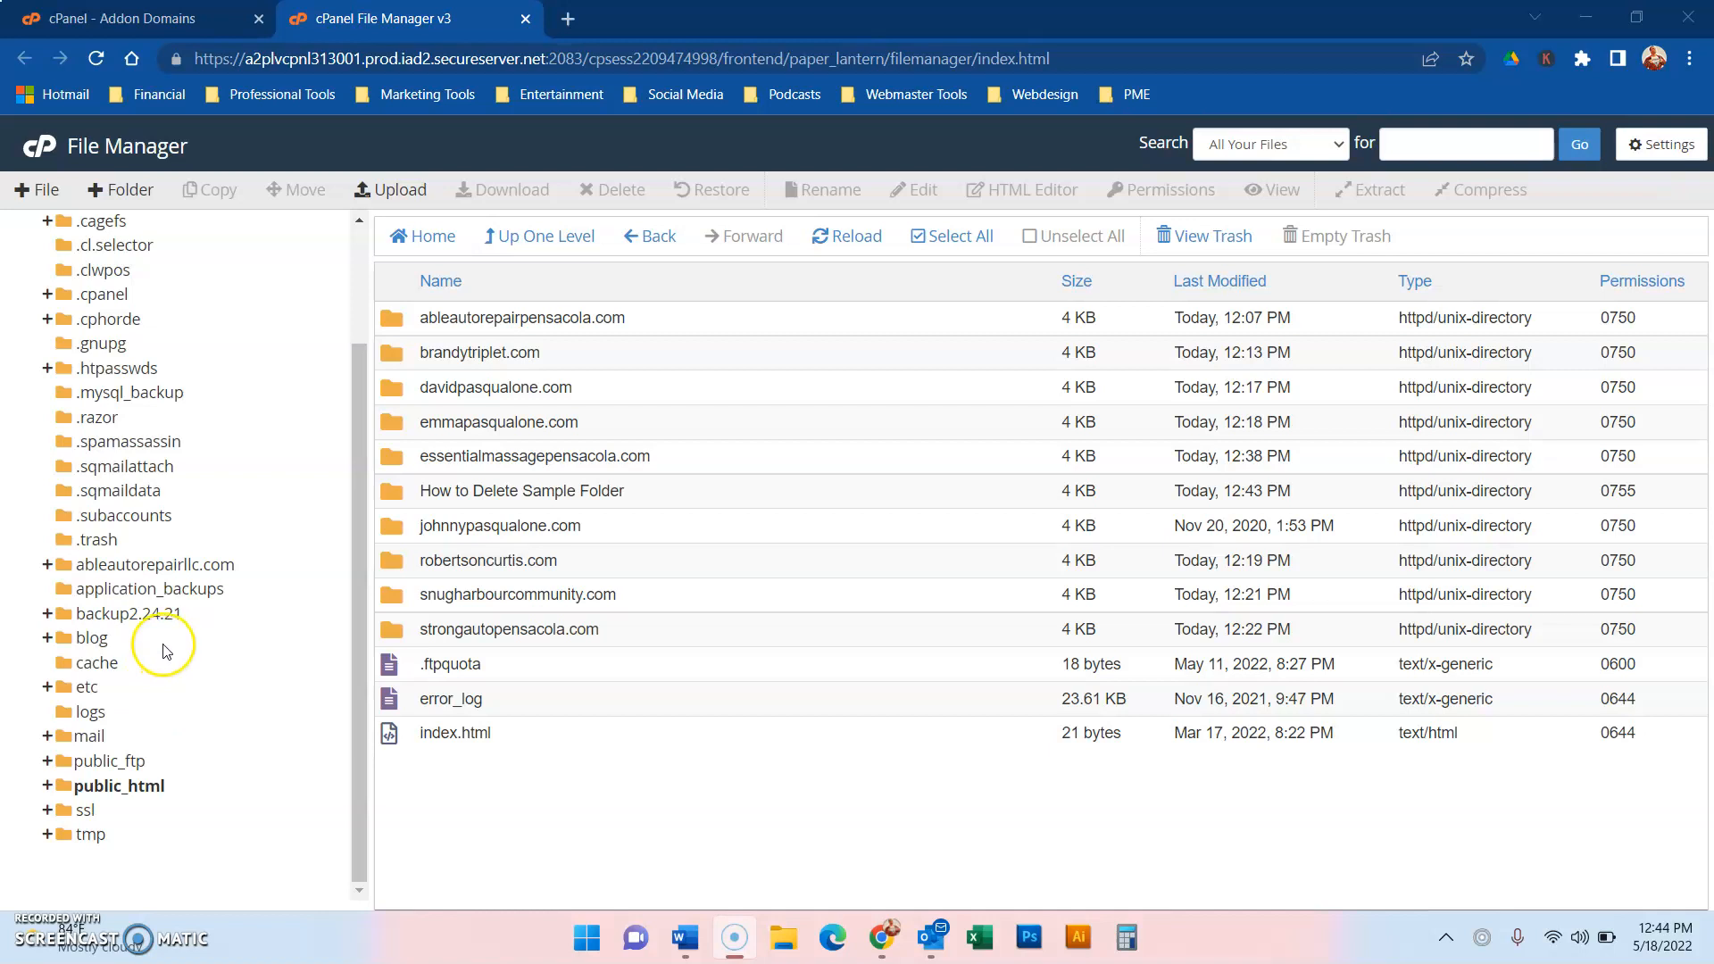
mouse_move(260, 306)
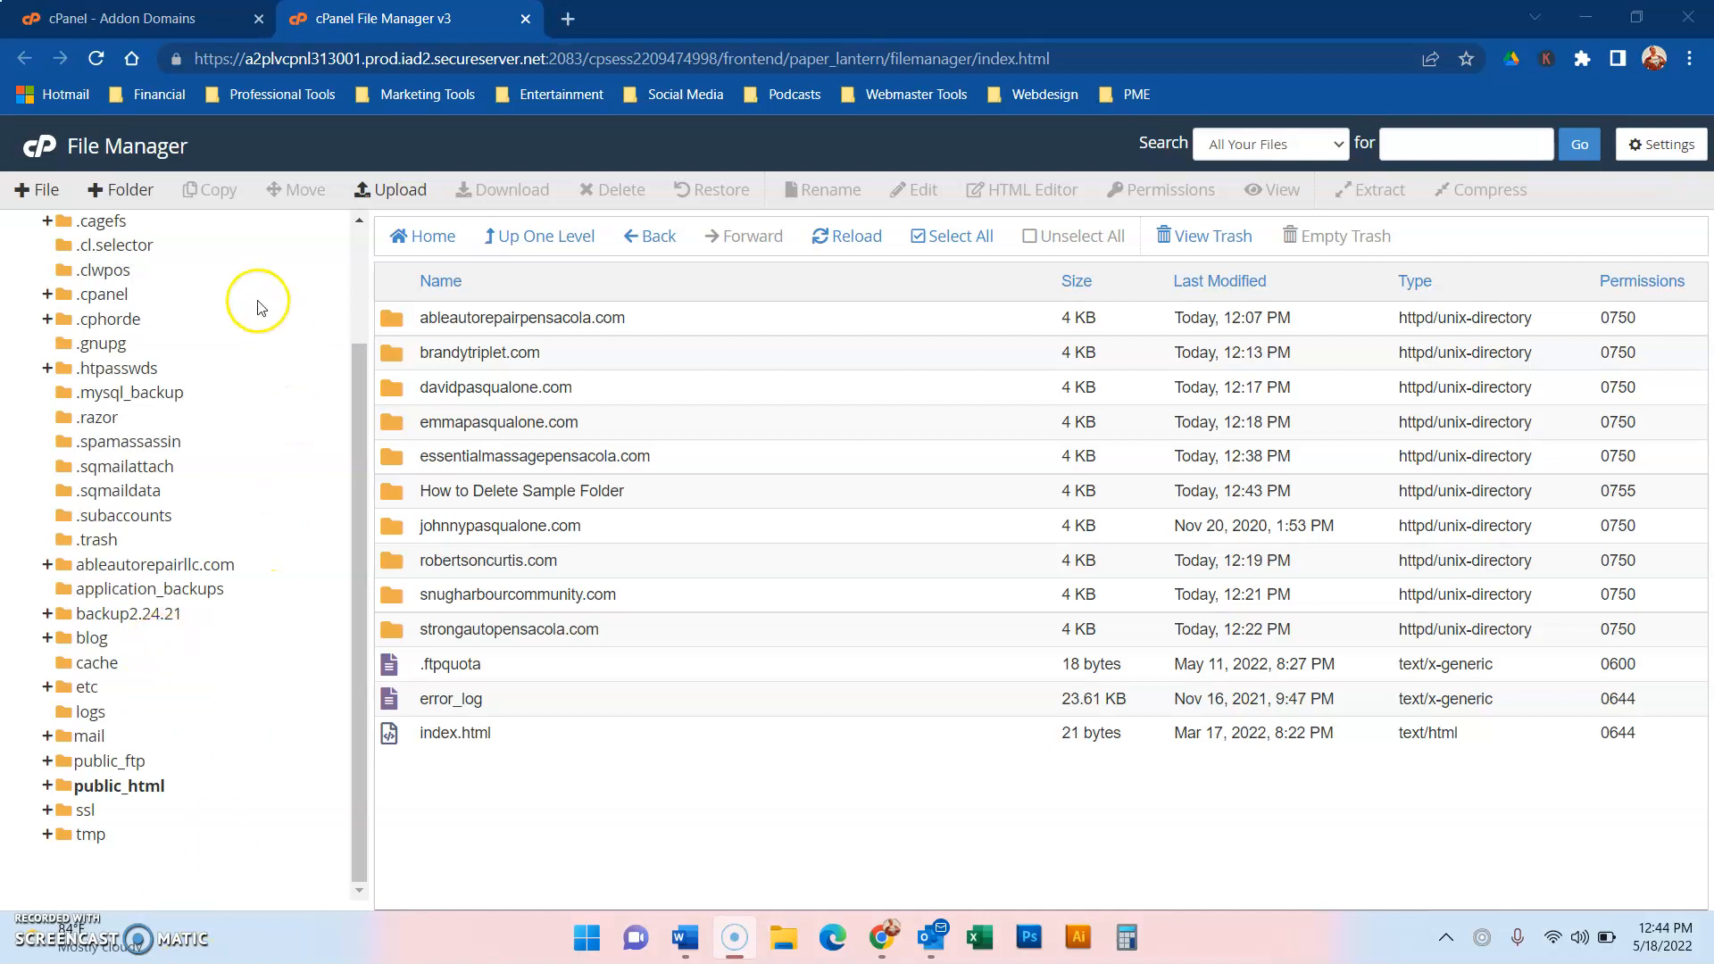
mouse_move(107, 474)
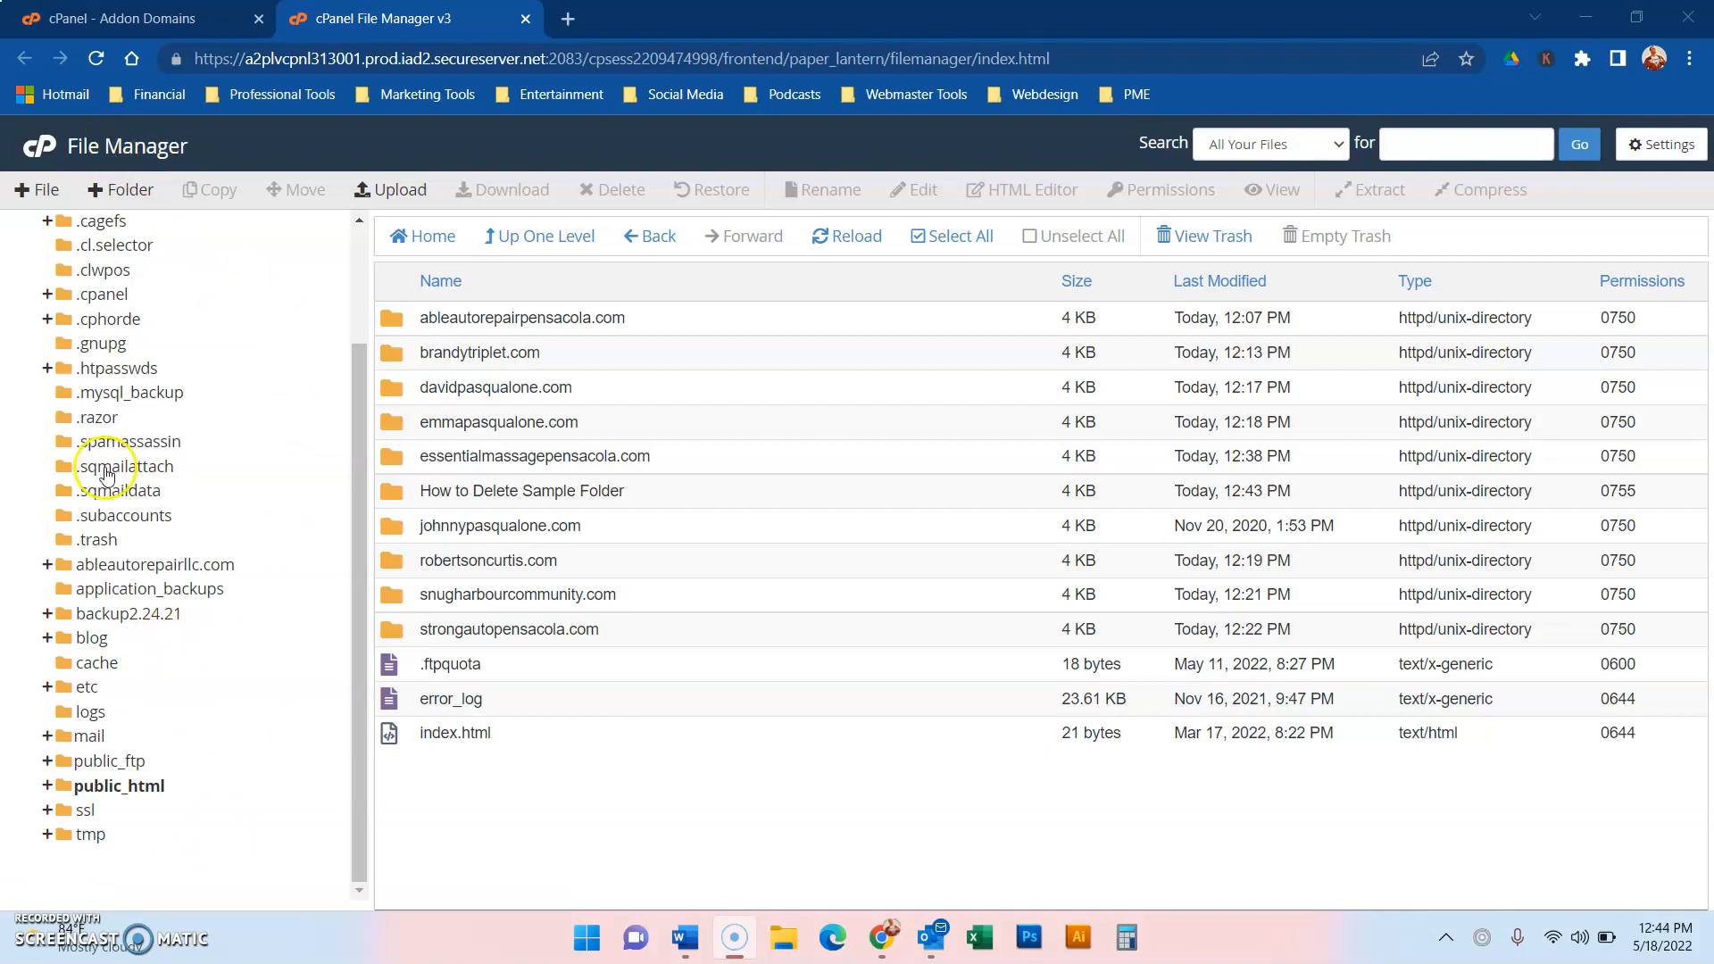
- Expand public_html in the folder tree, browsing emmapasqualone.com and its .well-known folder
click(46, 784)
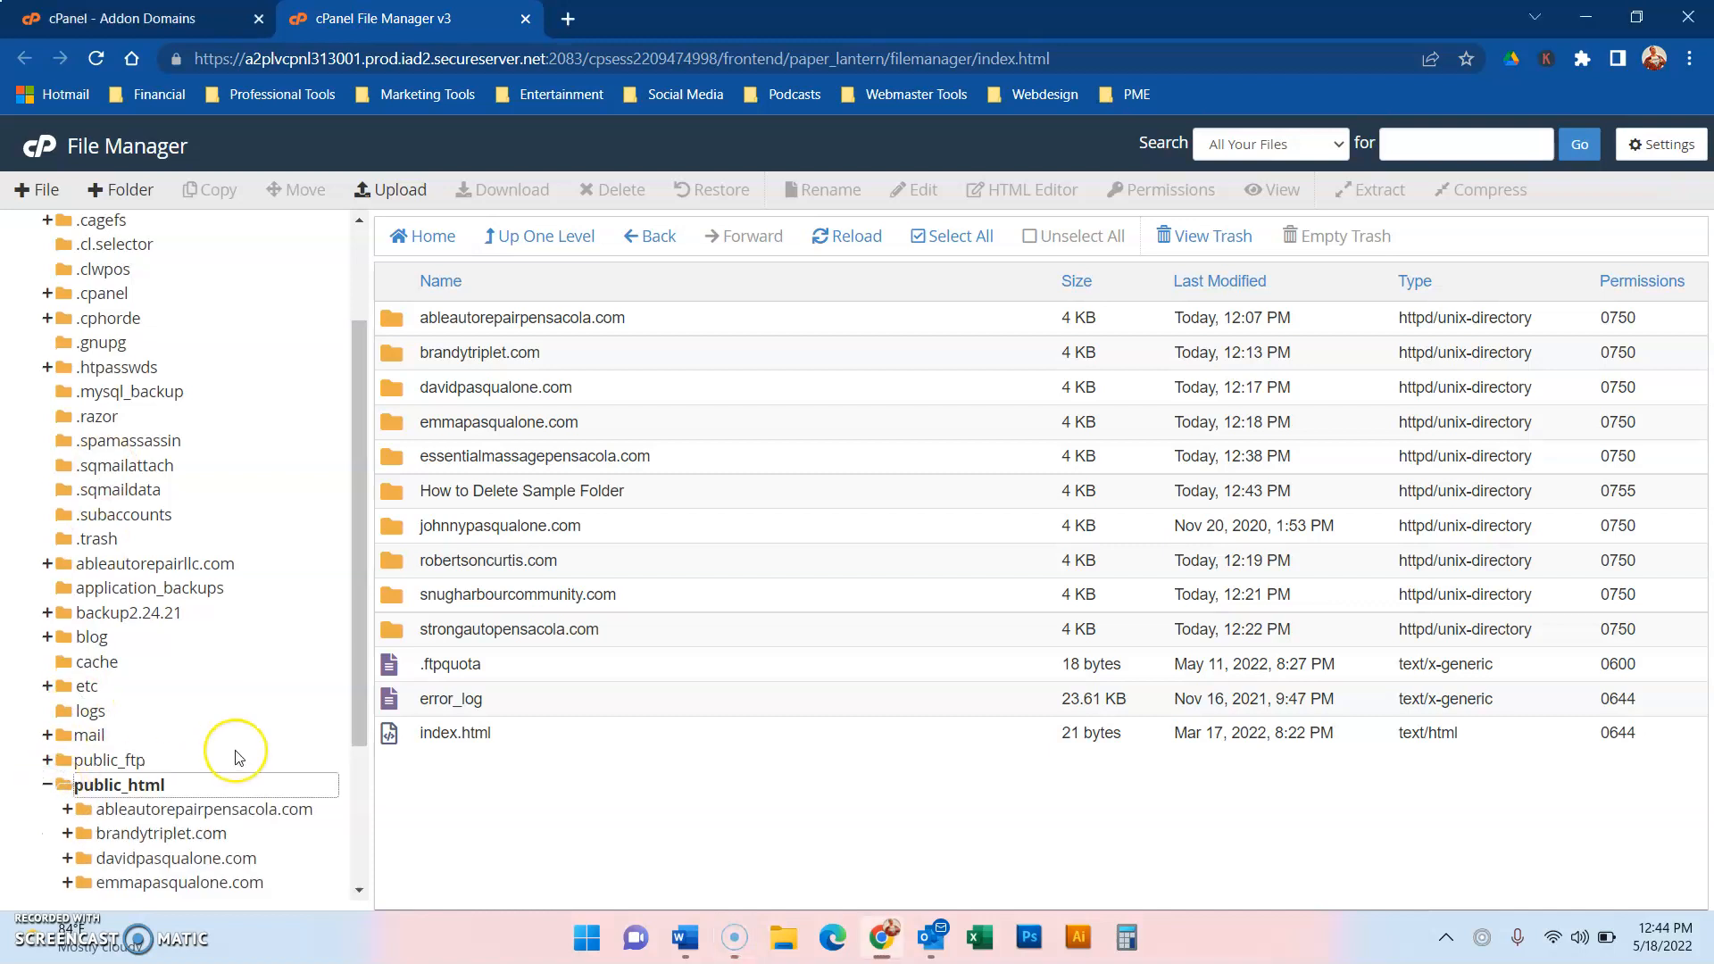
scroll(down, 3)
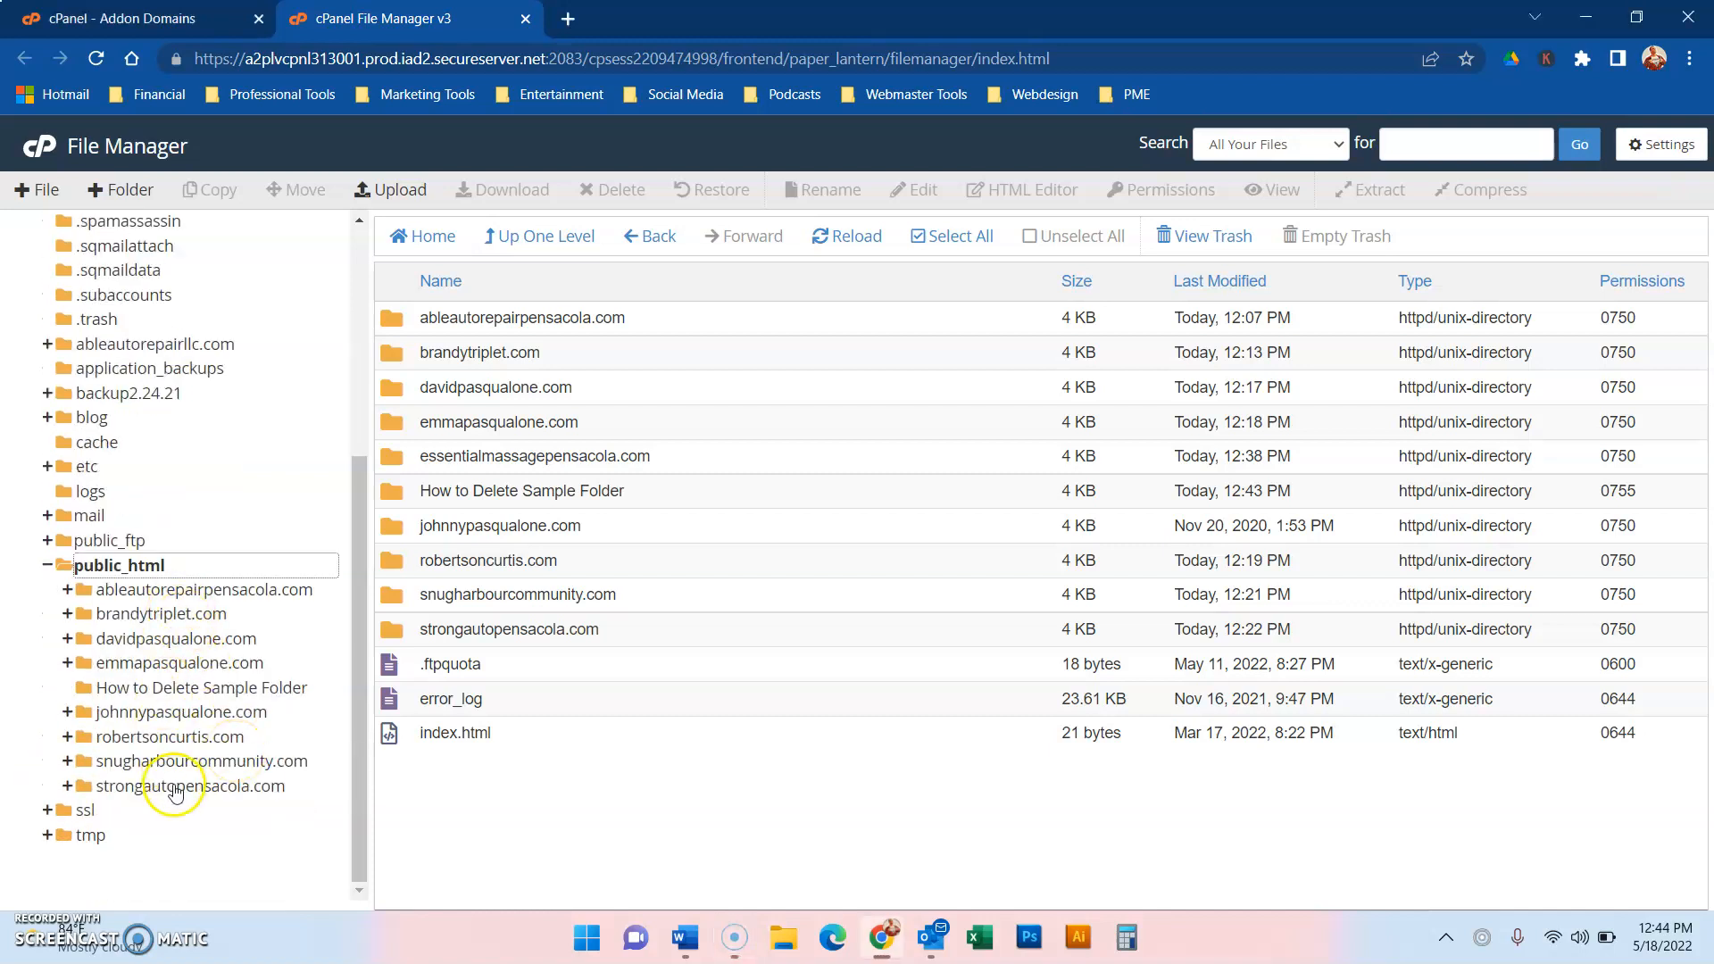
mouse_move(210, 621)
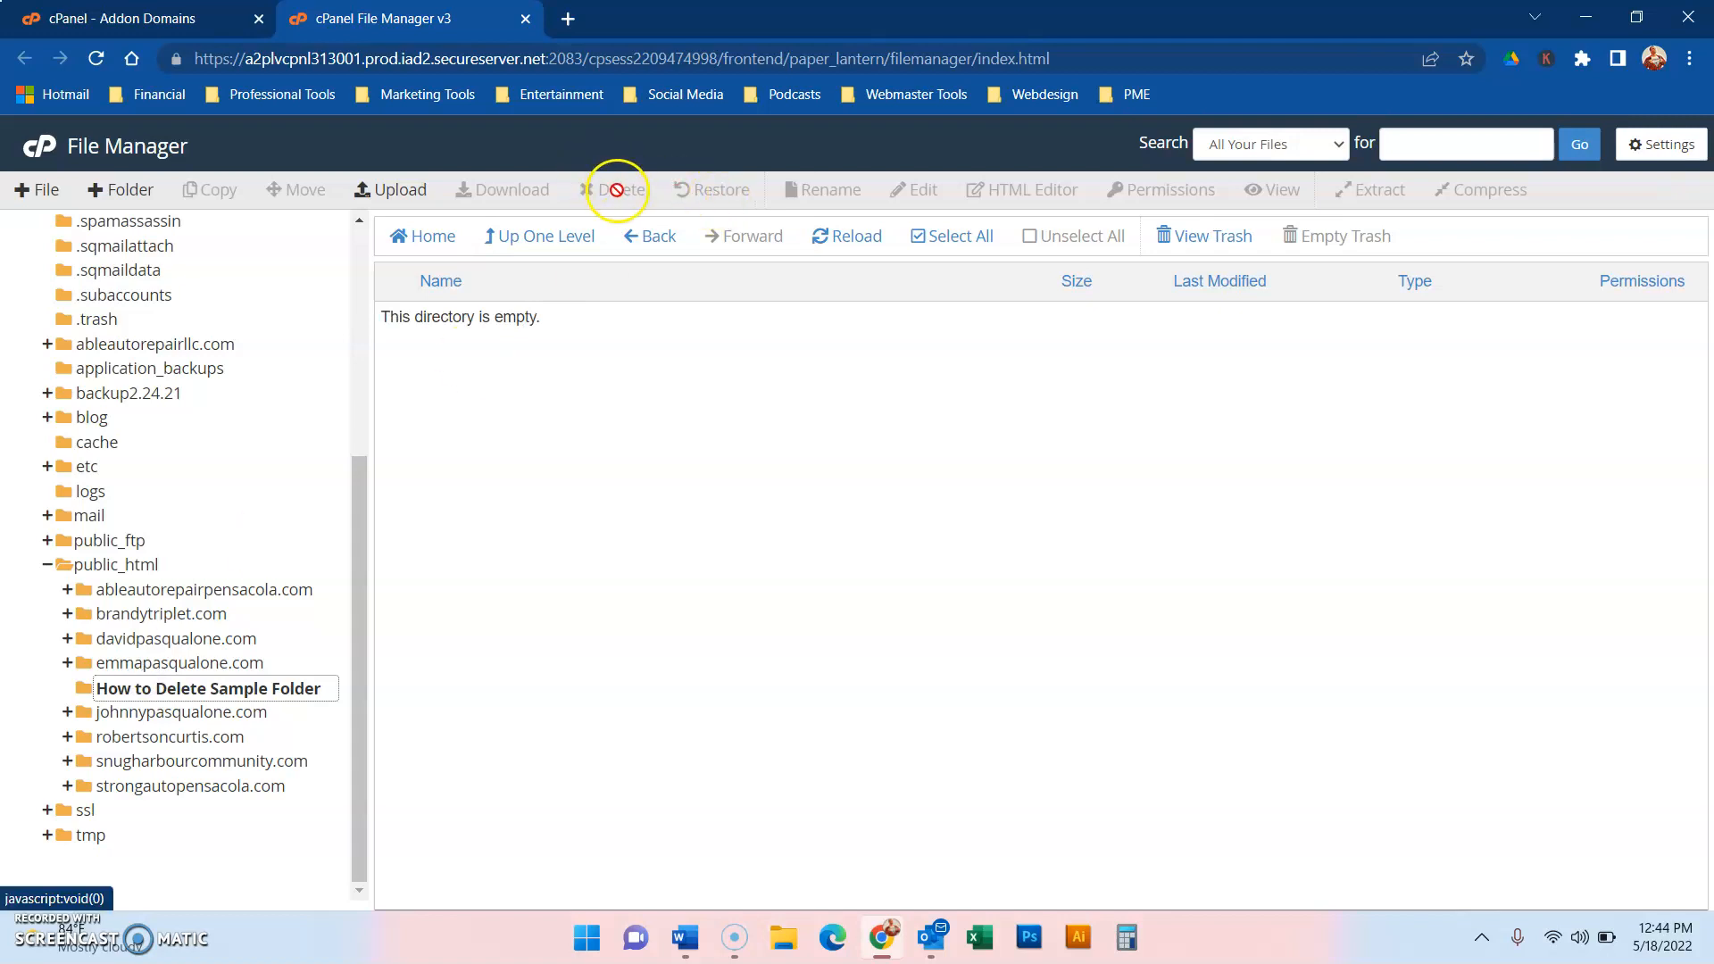
mouse_move(211, 604)
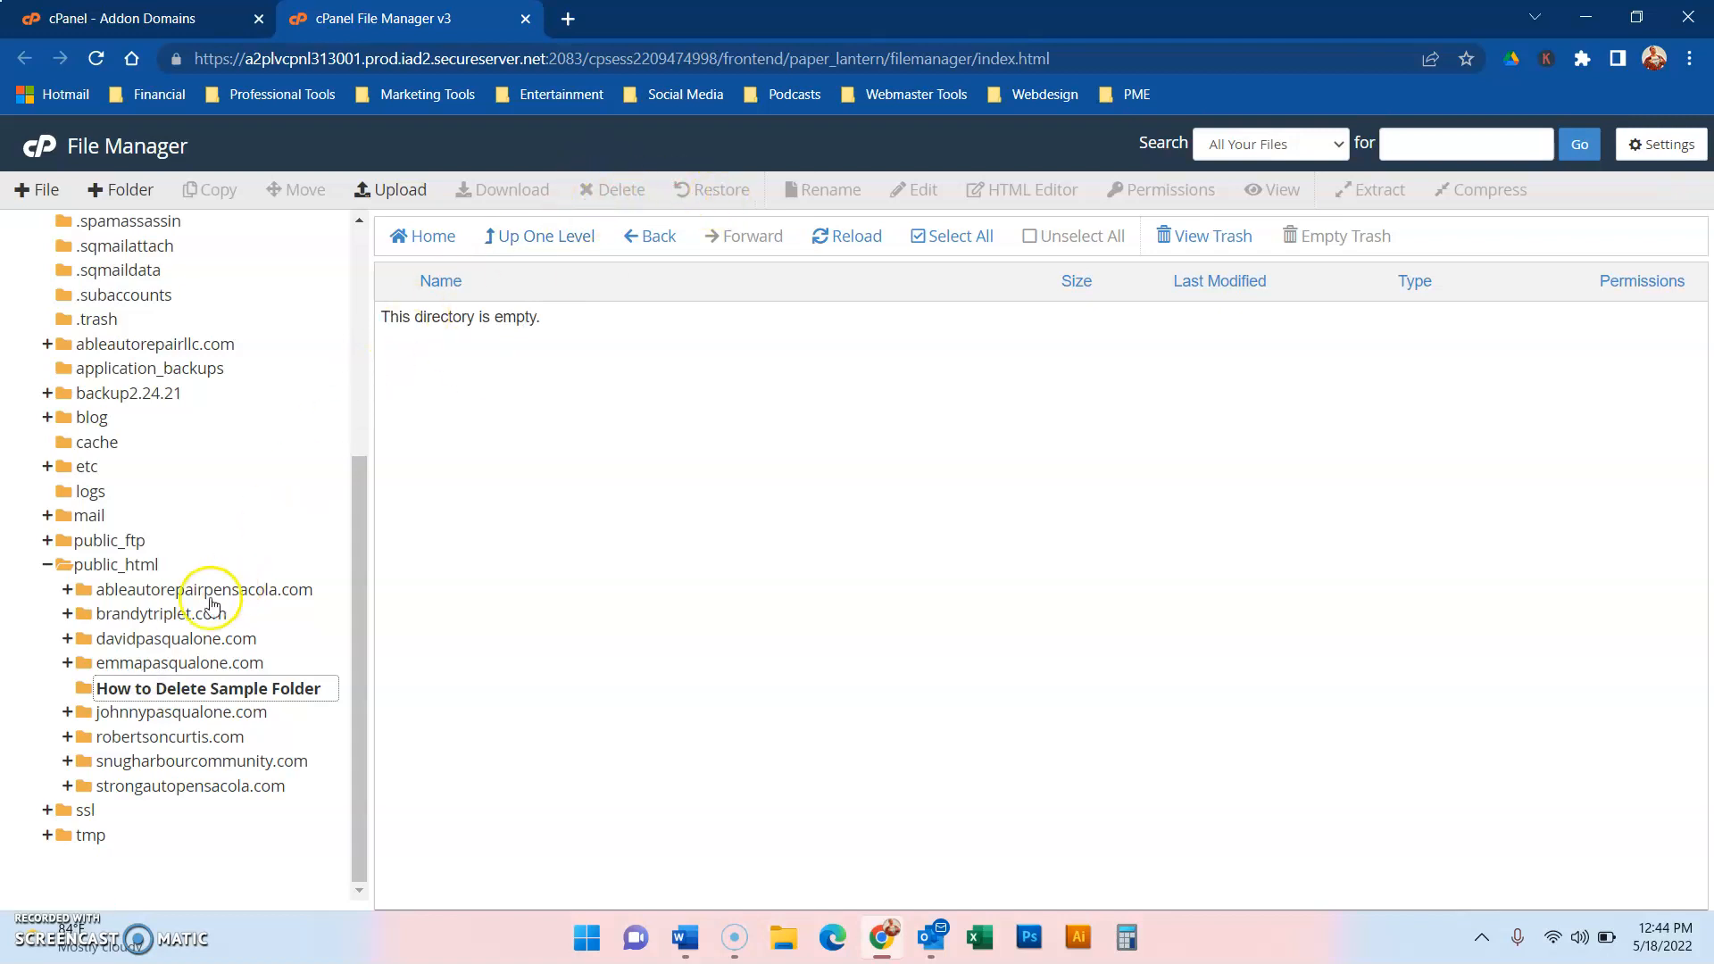
mouse_move(292, 657)
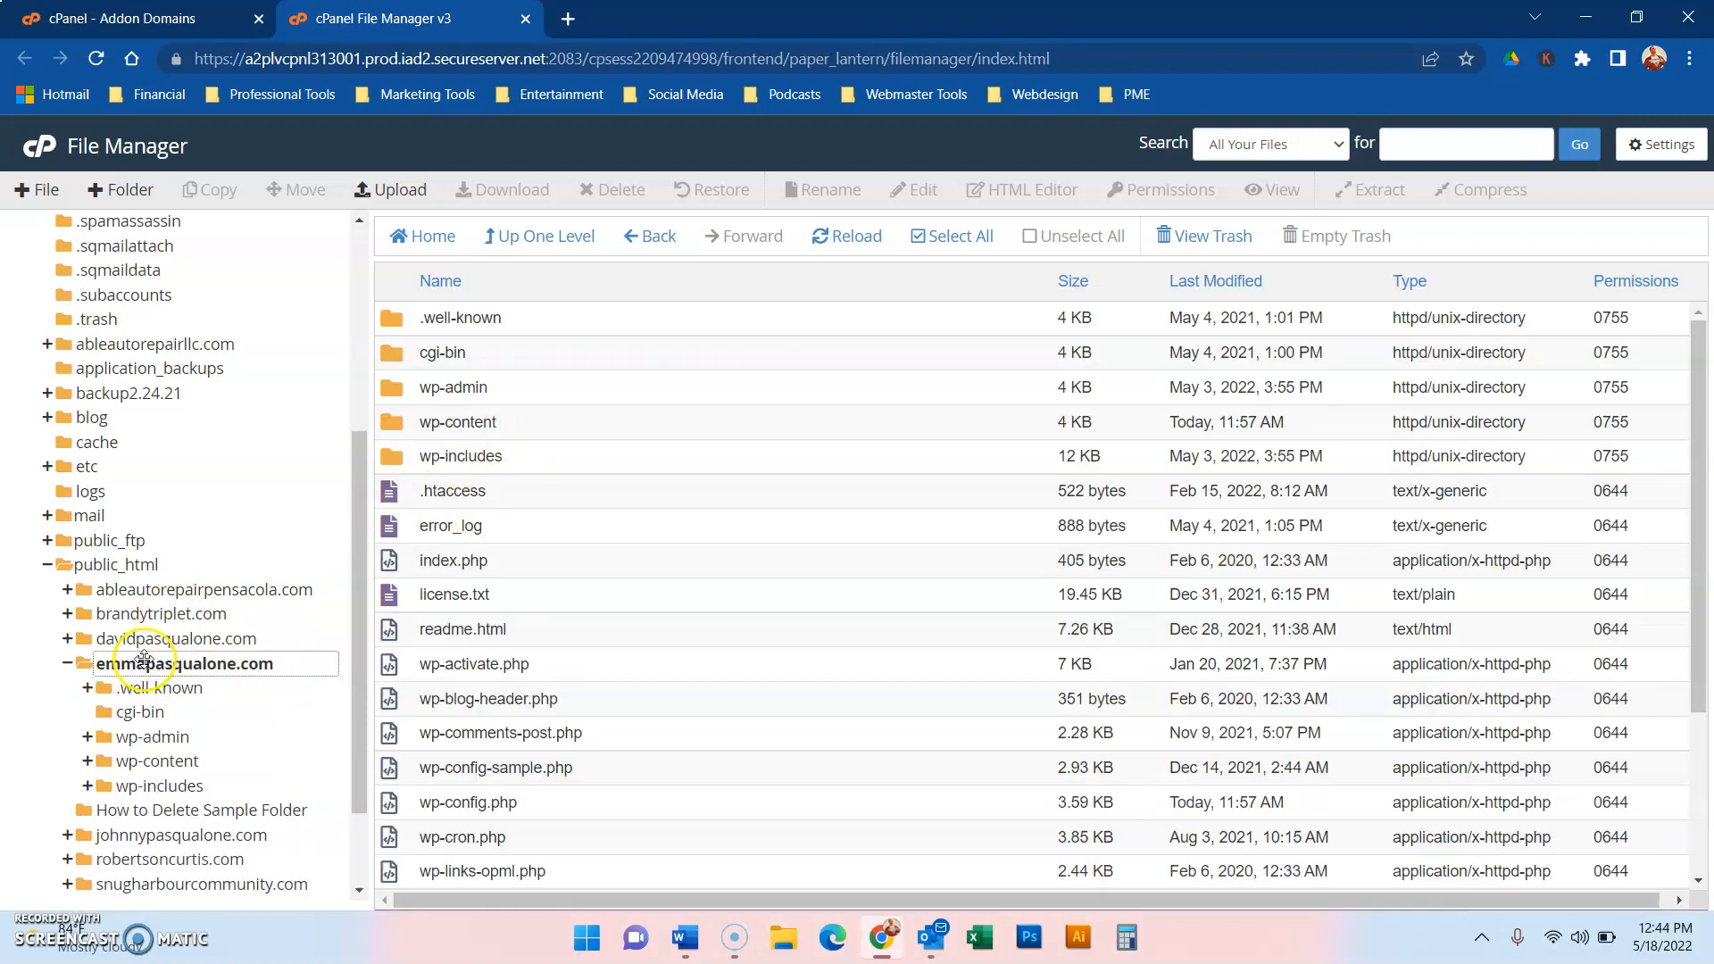
click(166, 688)
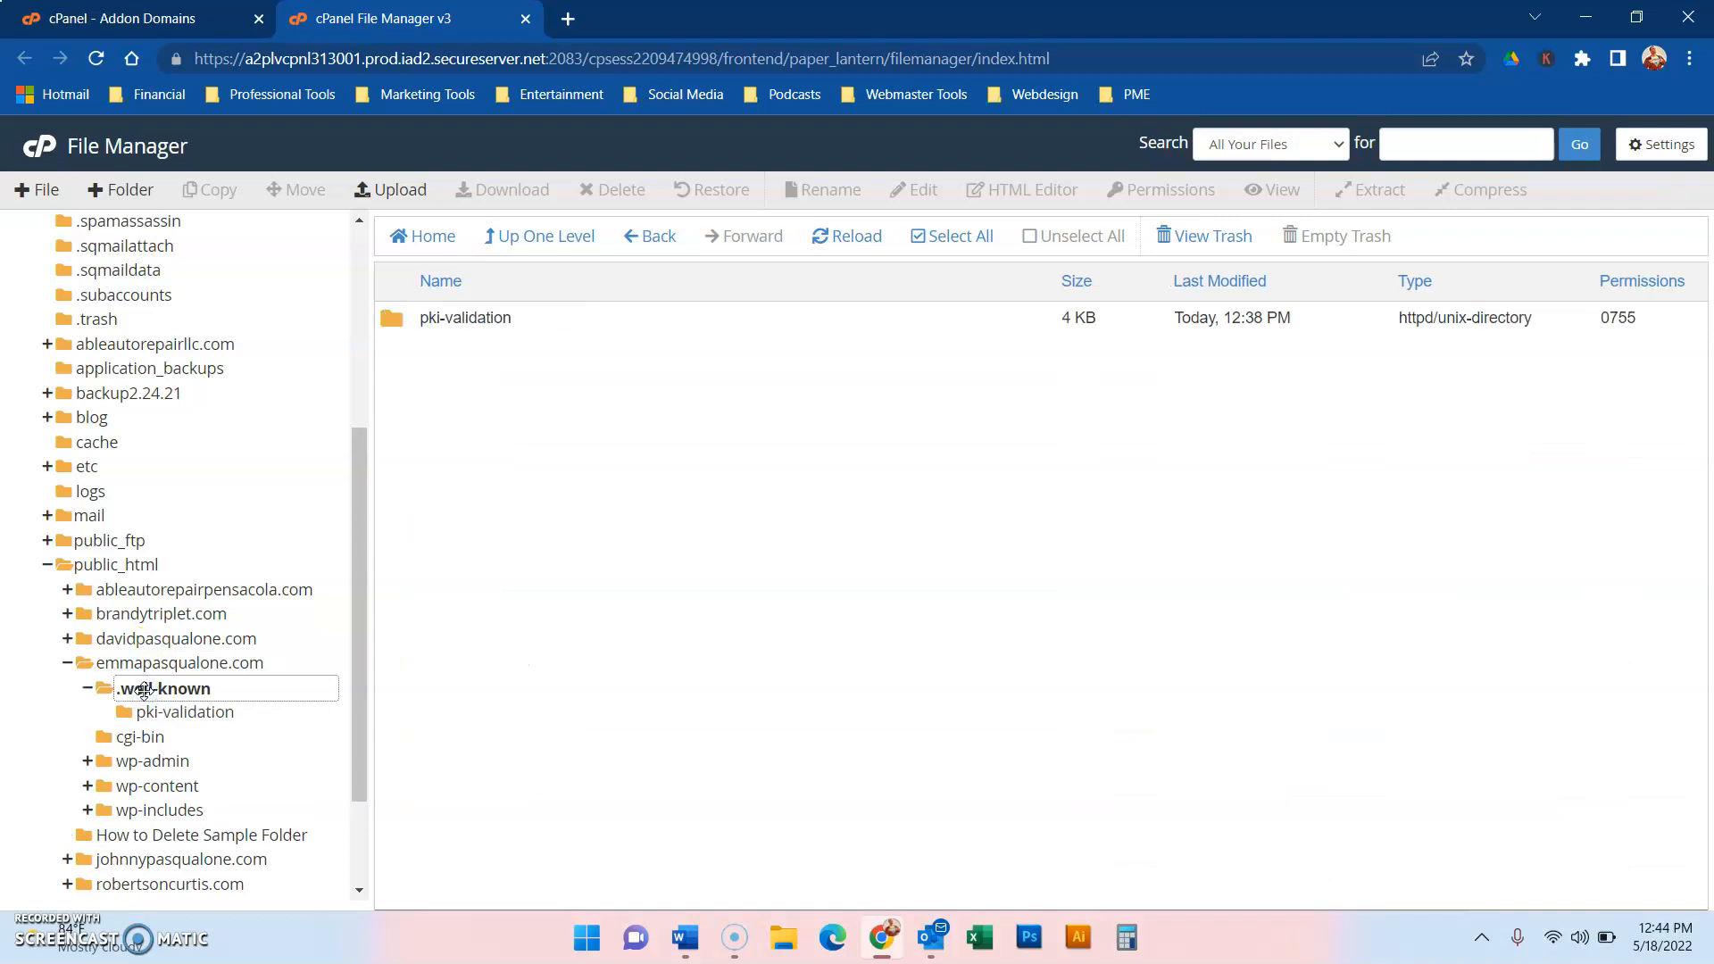
mouse_move(907, 224)
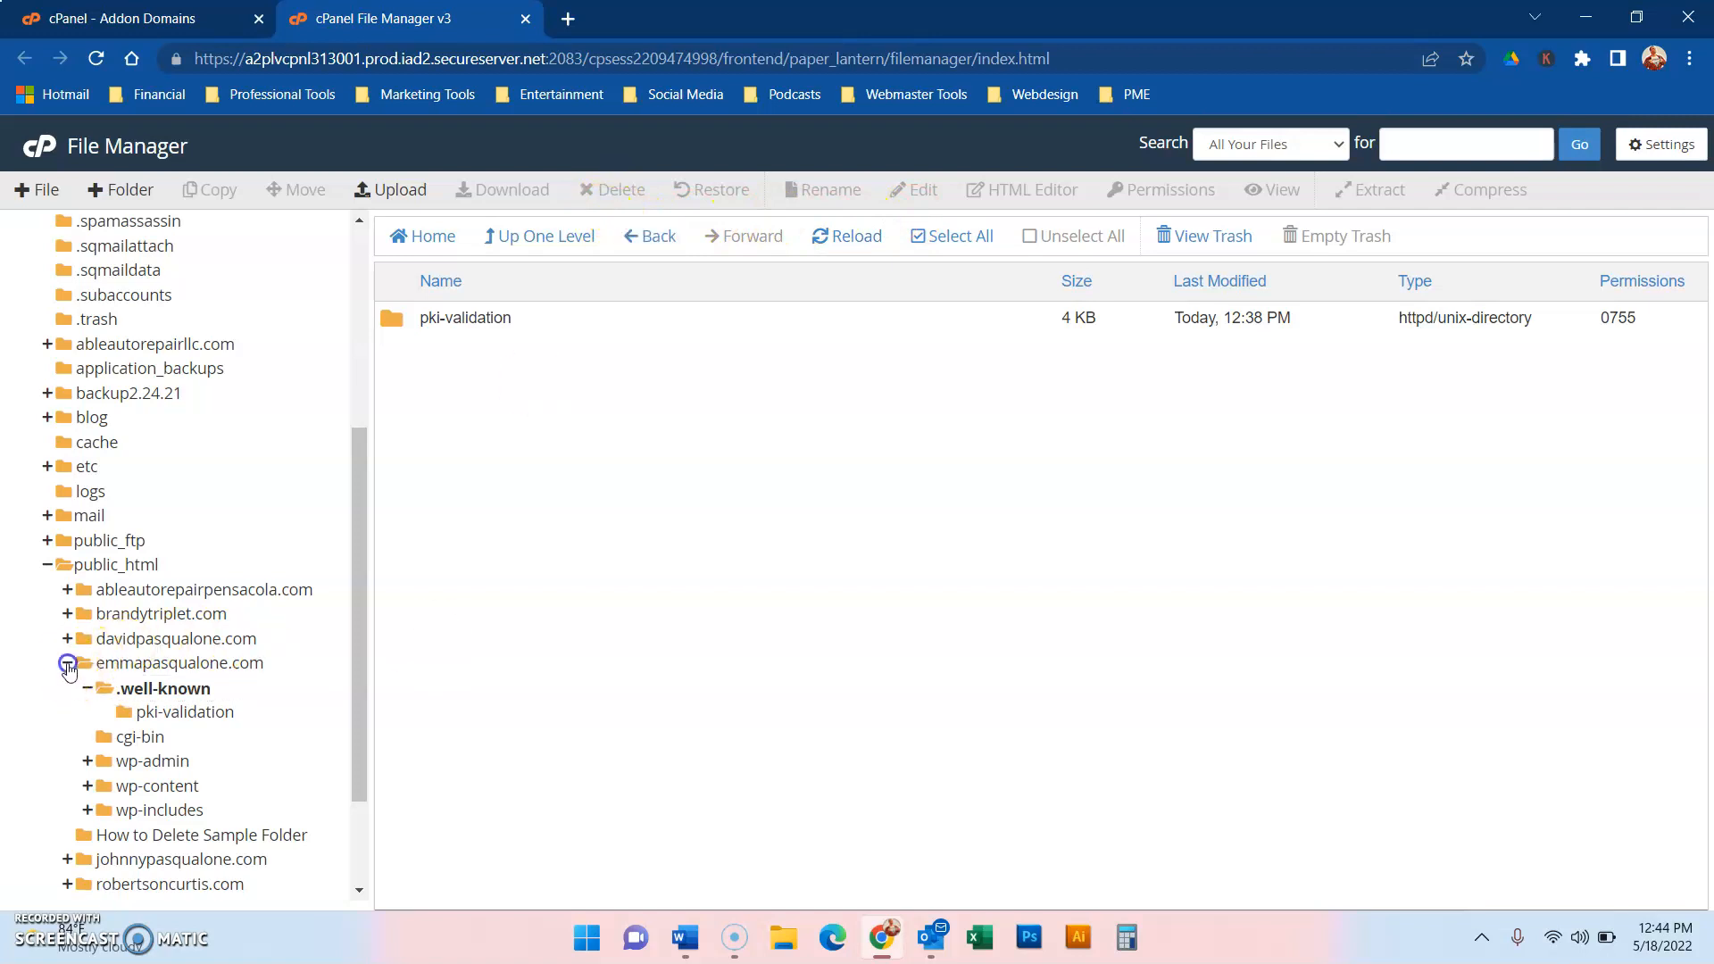
click(114, 564)
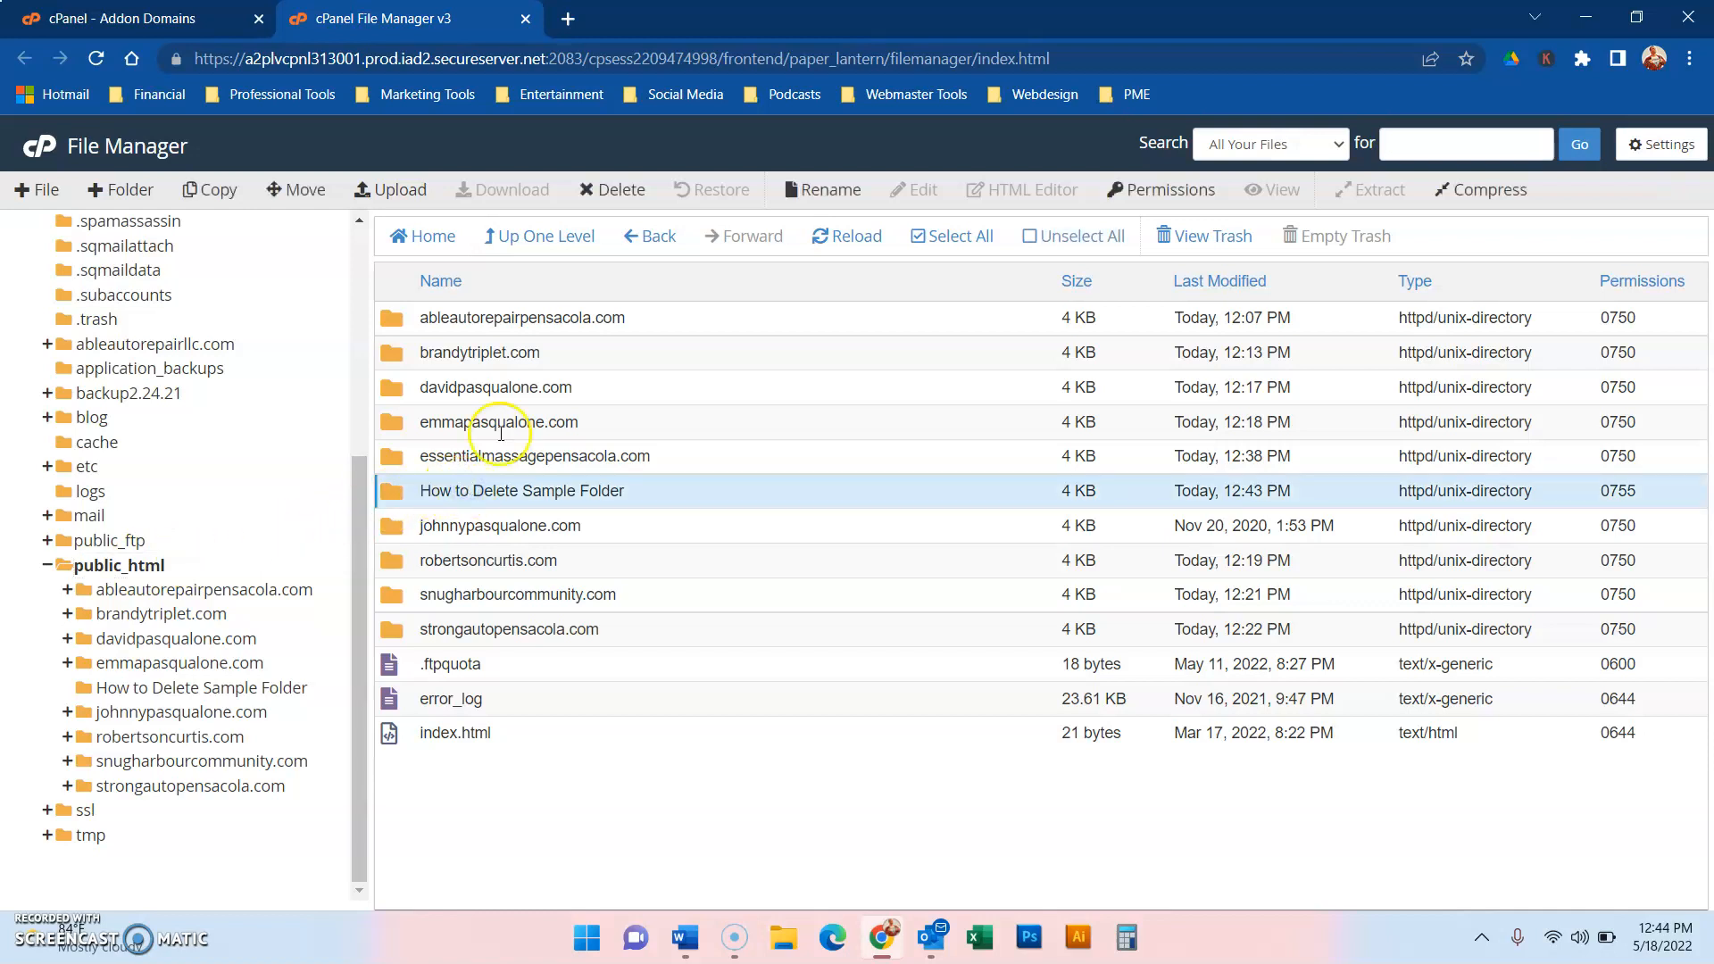
- Delete How to Delete Sample Folder with 'Skip the trash and permanently delete the files' ticked
click(611, 190)
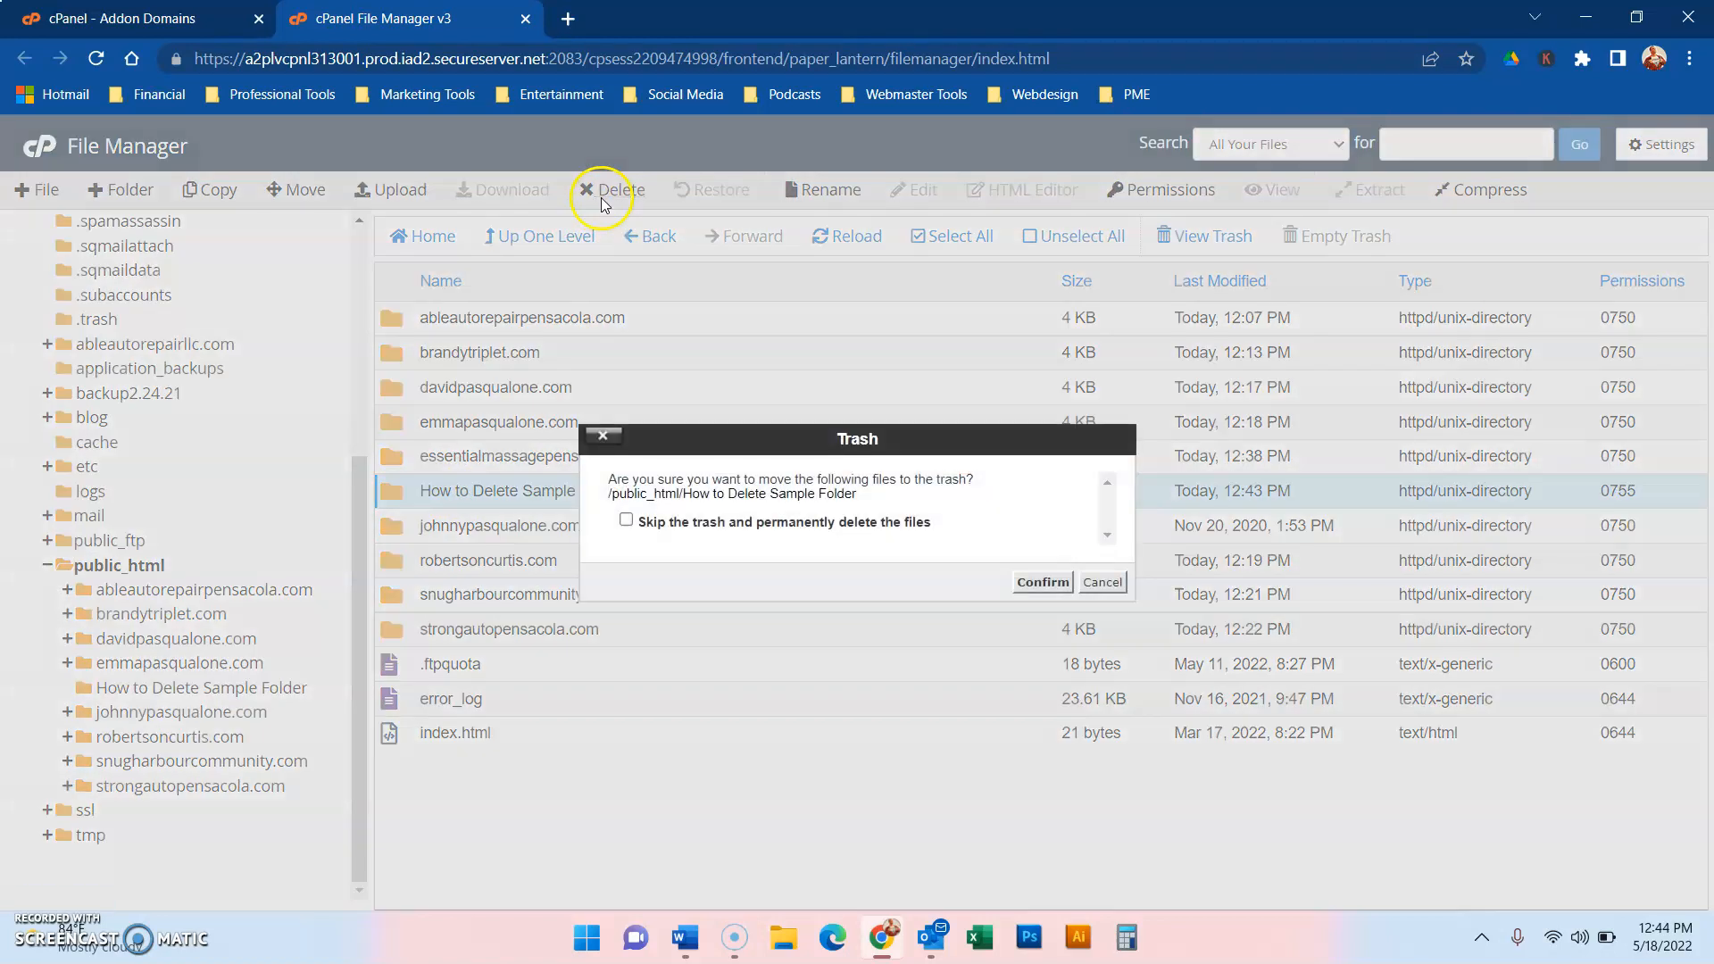
click(627, 520)
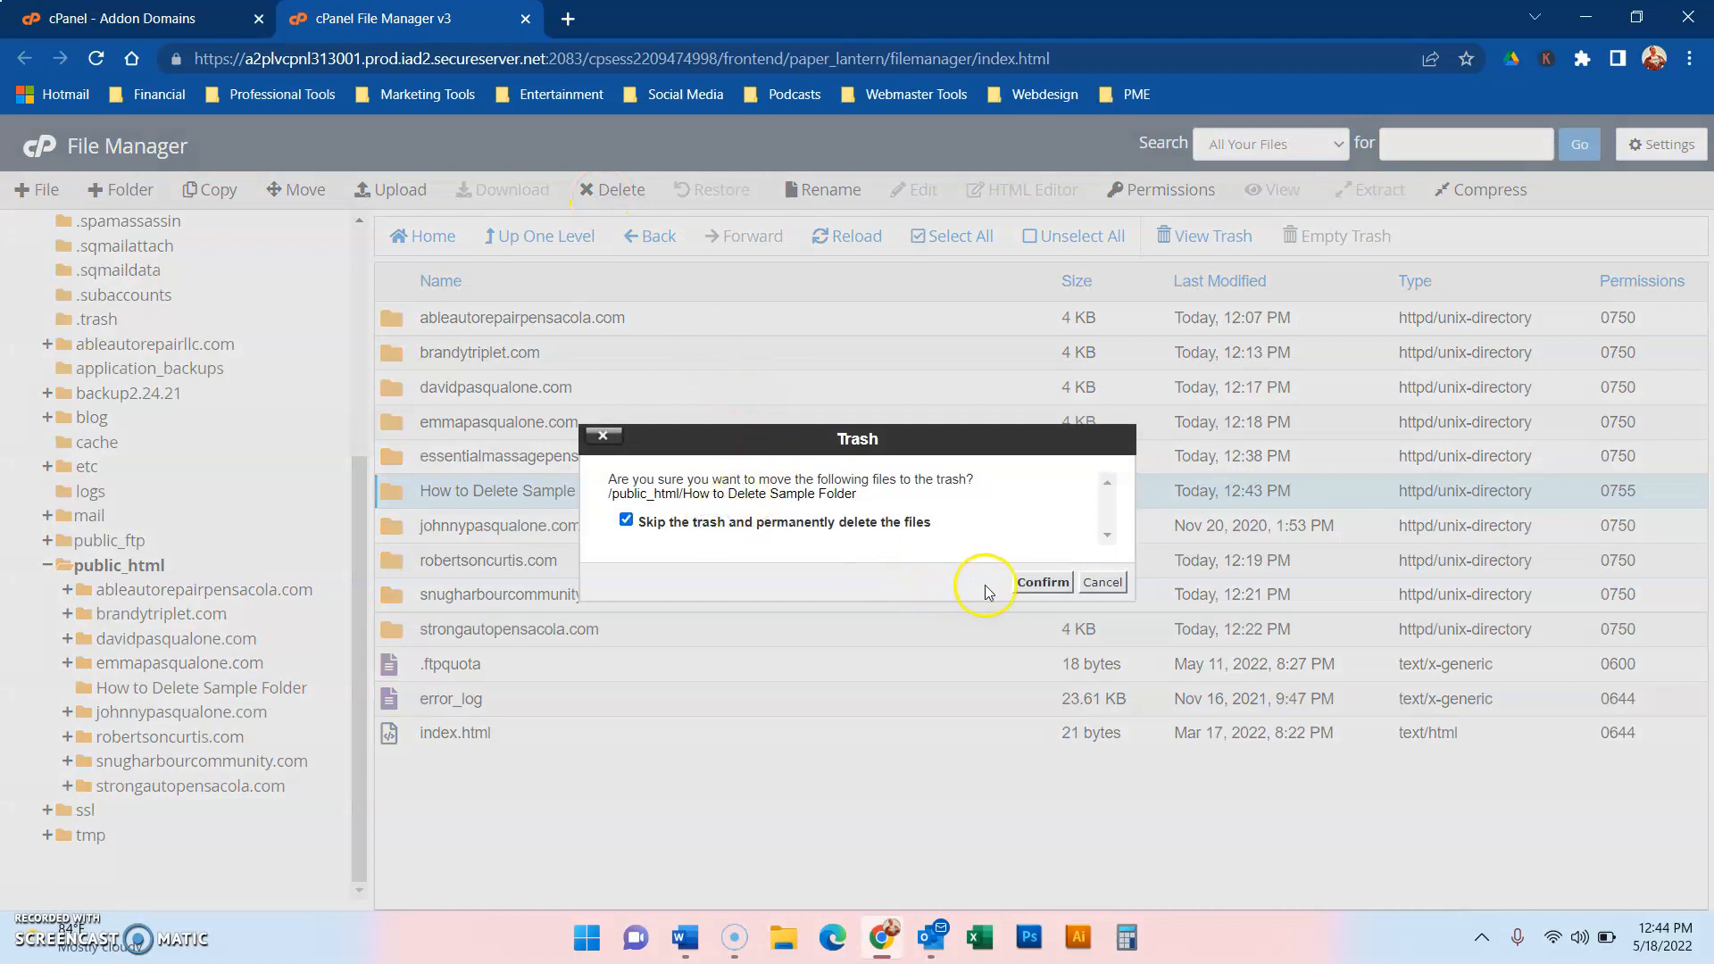
click(1041, 581)
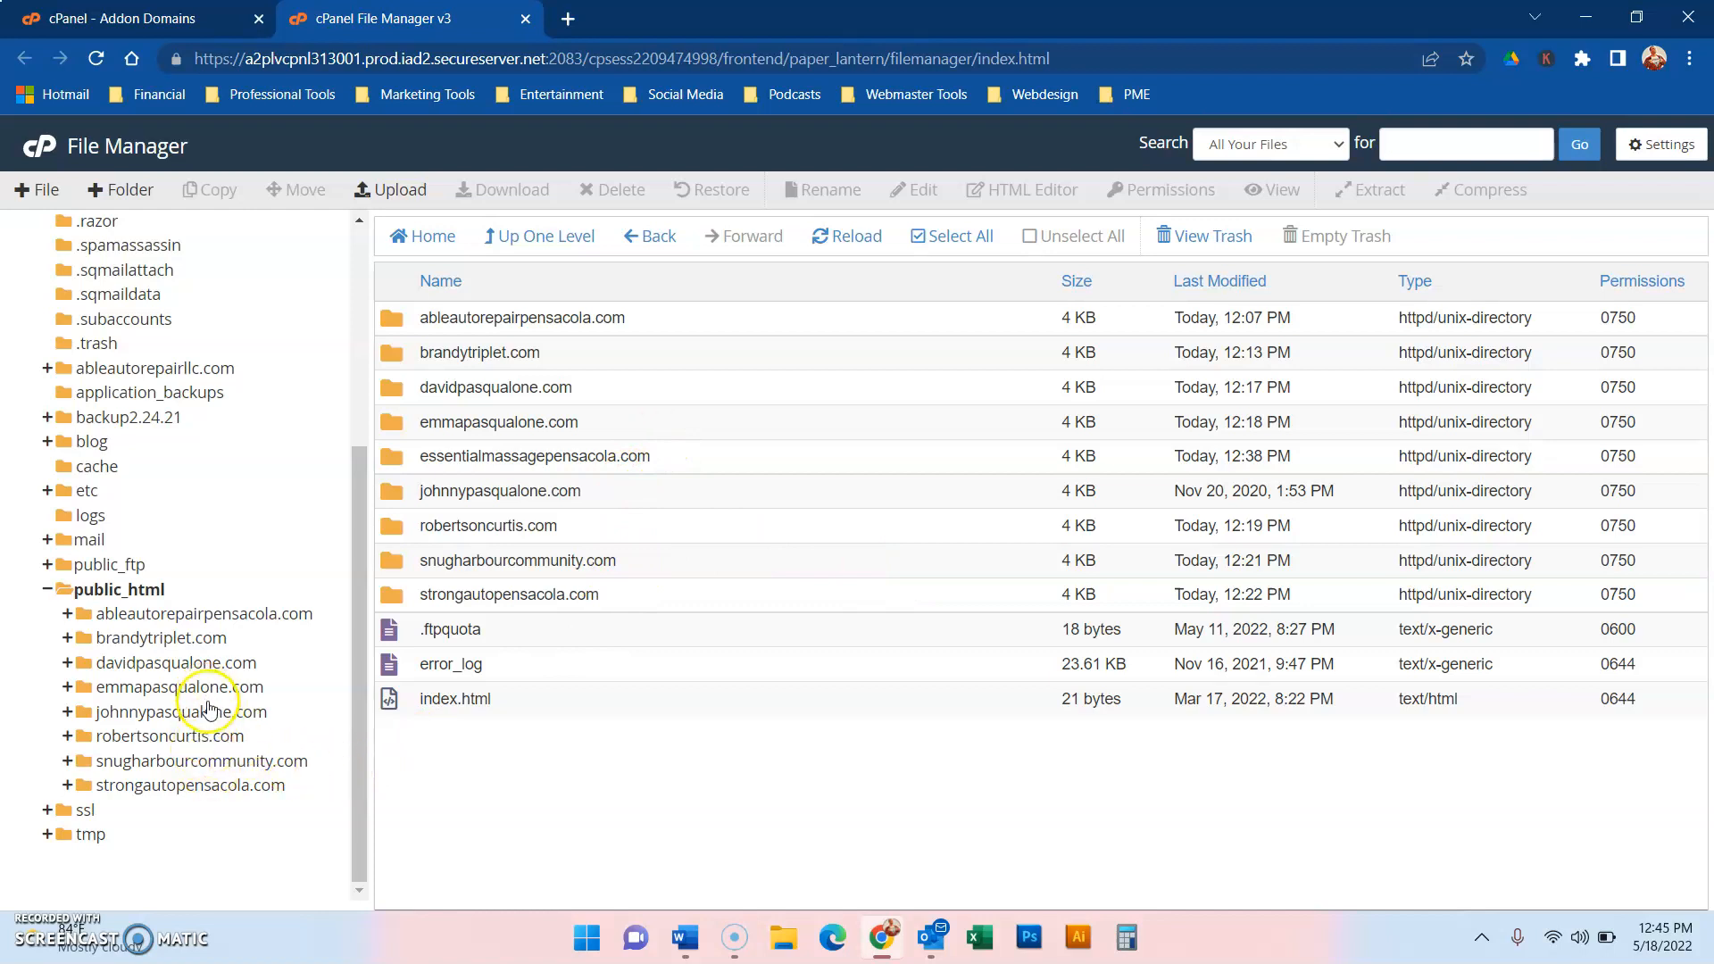
click(119, 589)
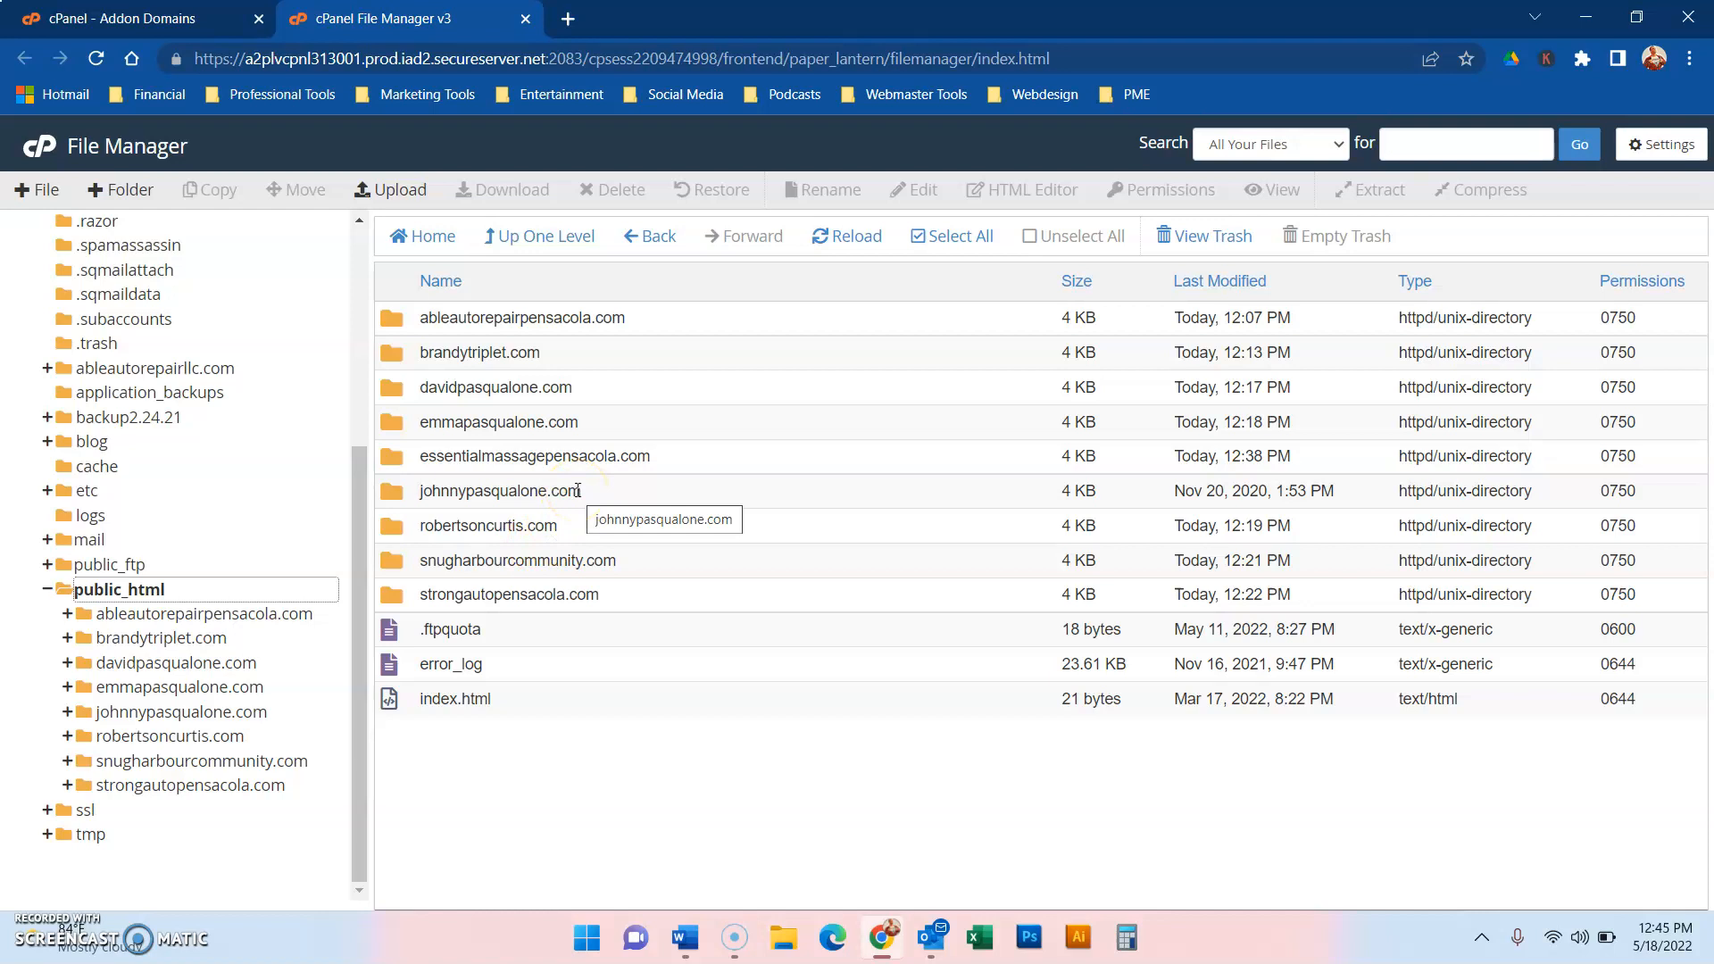
mouse_move(41, 928)
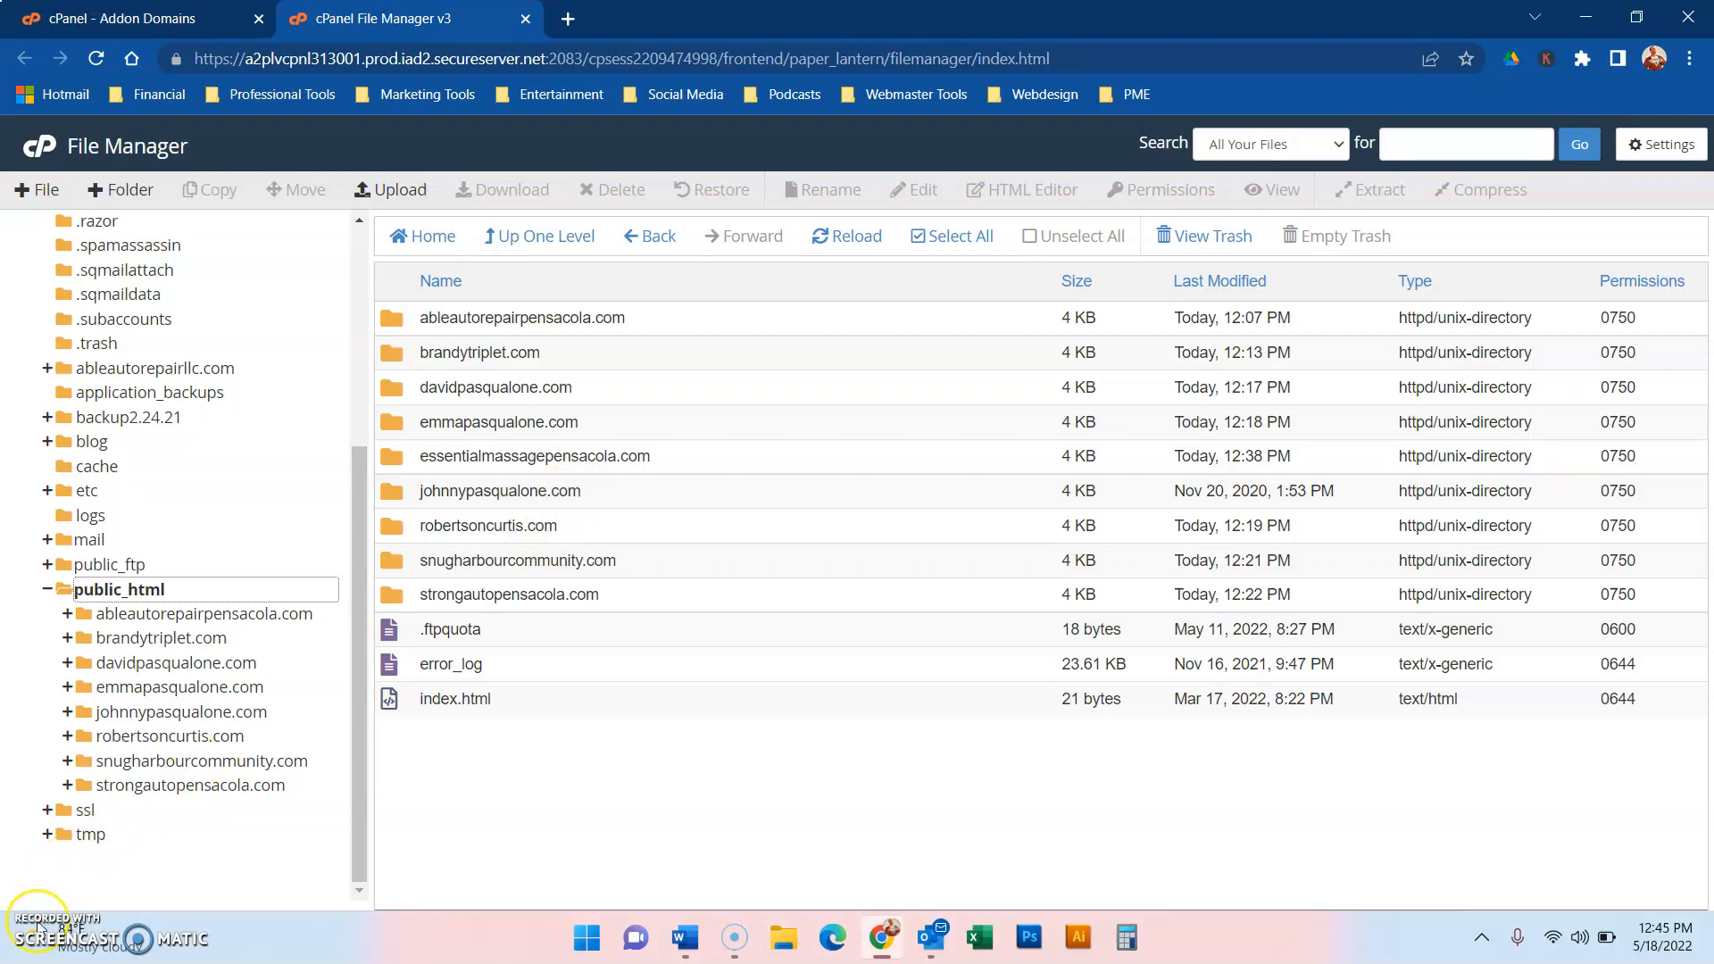